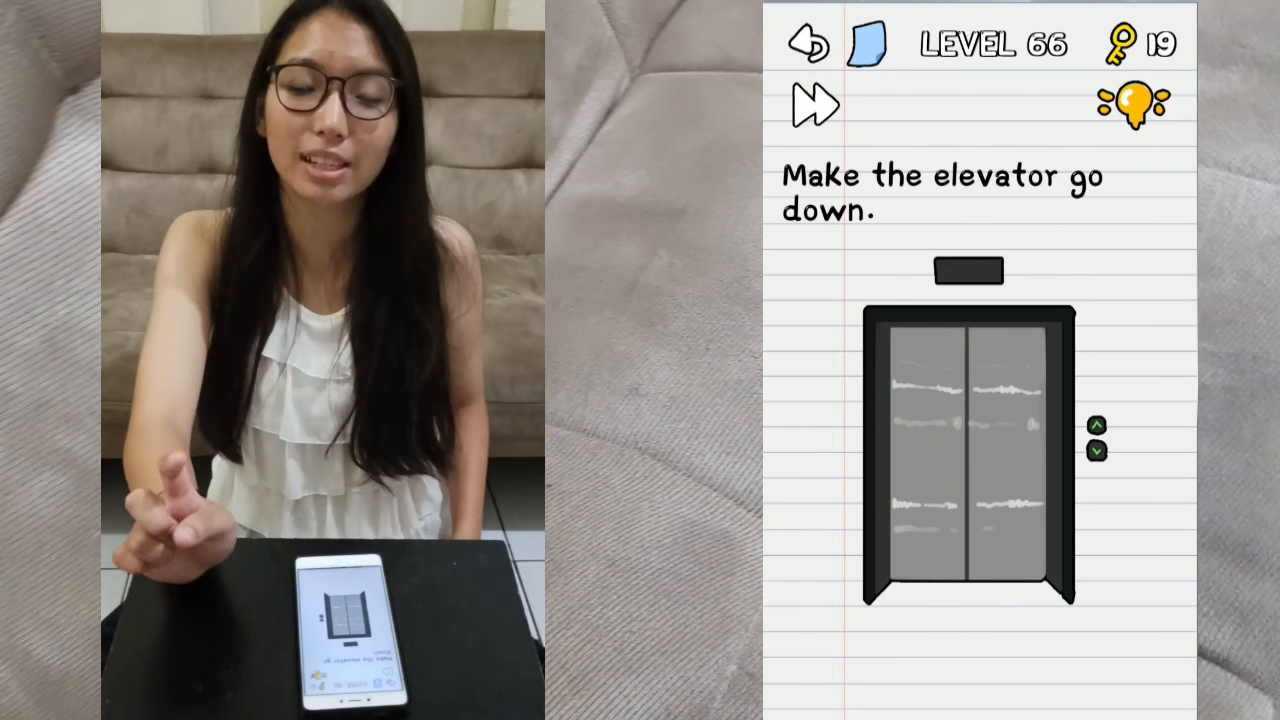
Work the elevator screen on level 66 until the elevator descends.
click(1132, 104)
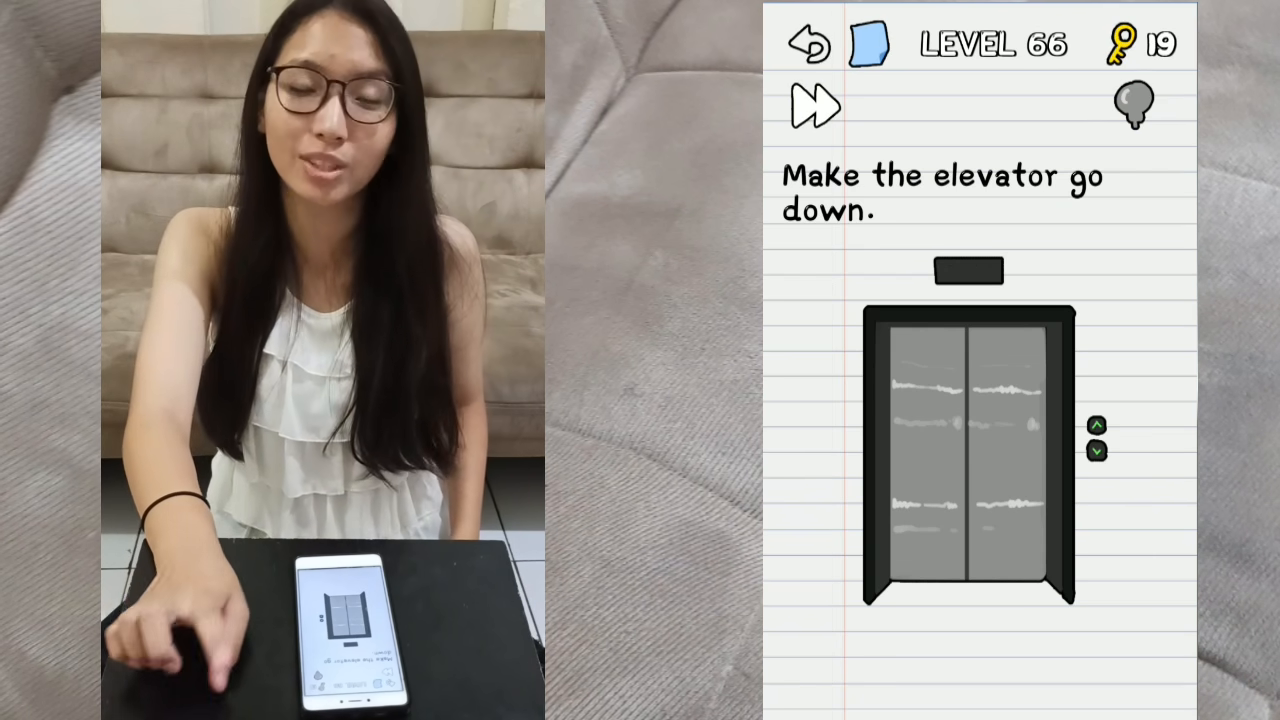
click(1134, 104)
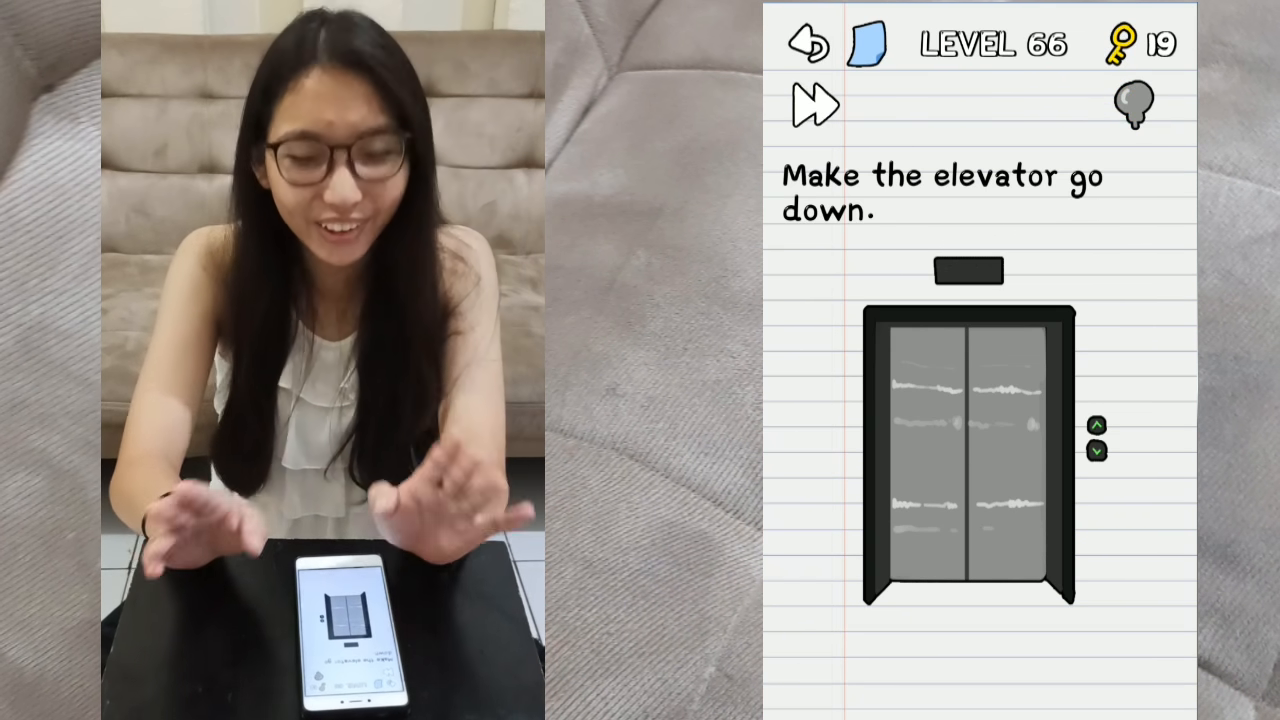
click(1132, 104)
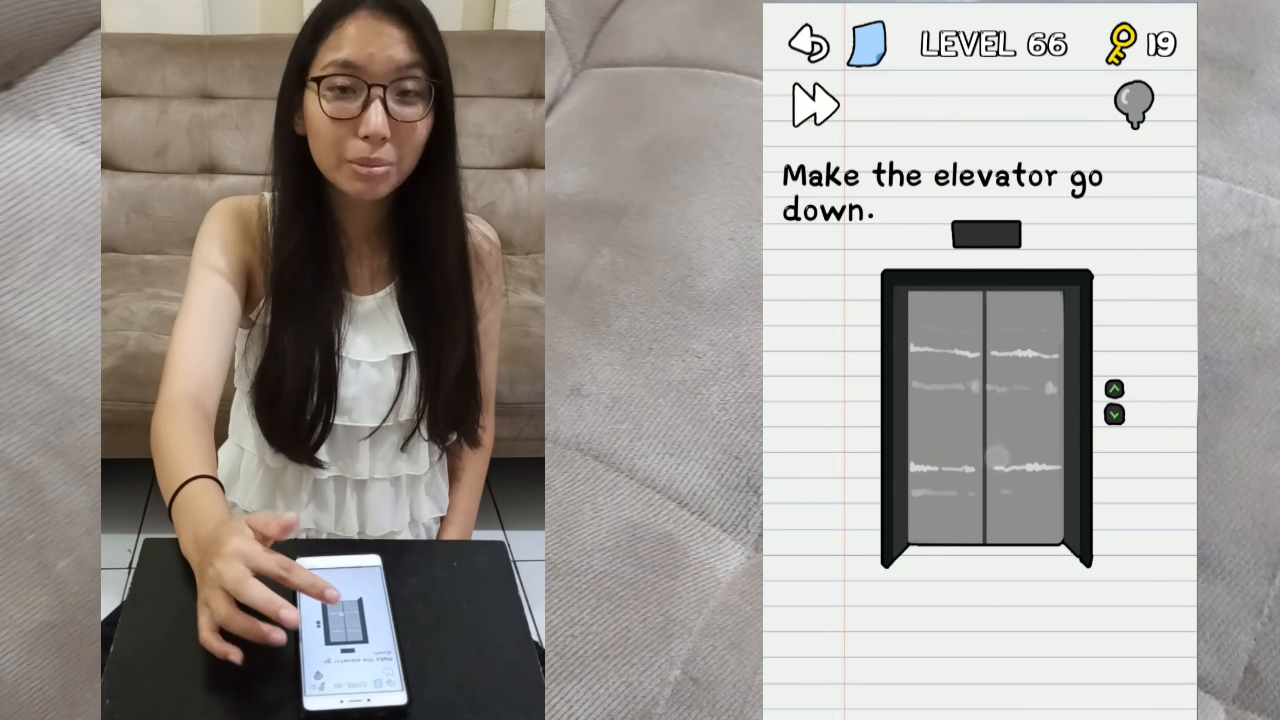
click(1132, 104)
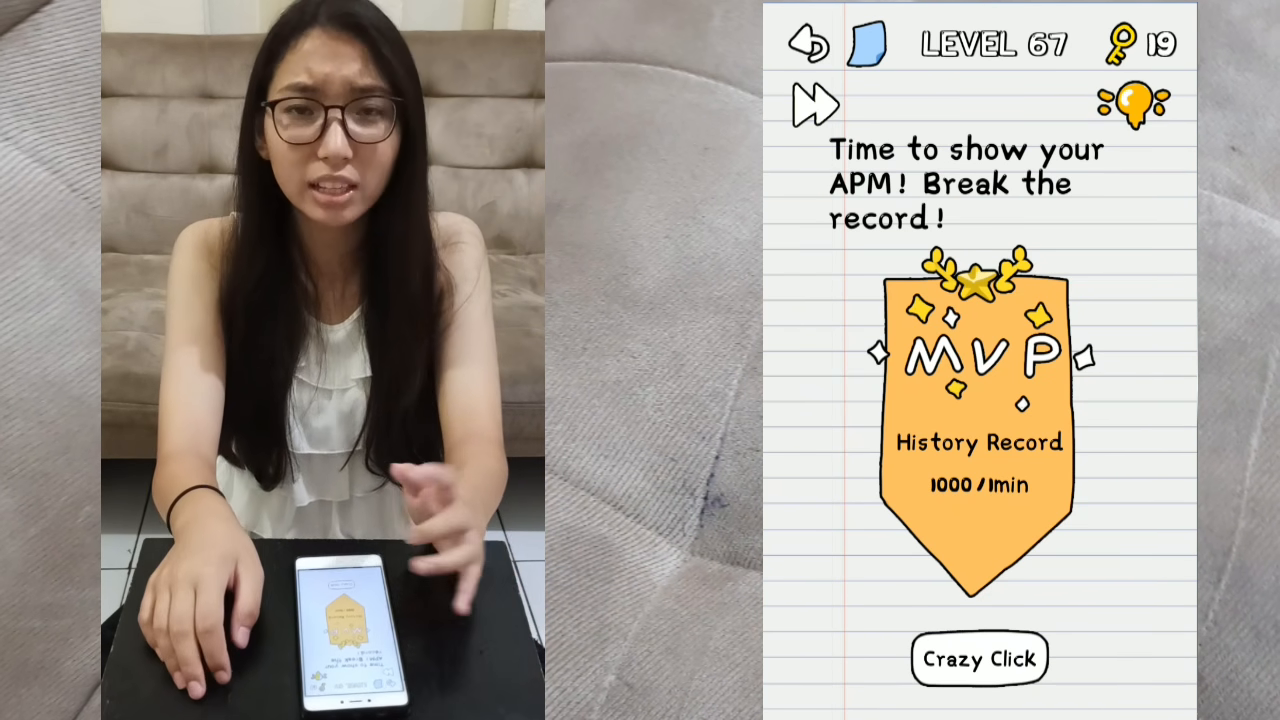
Tap the Crazy Click area fast enough to beat level 67's record and continue.
click(1132, 104)
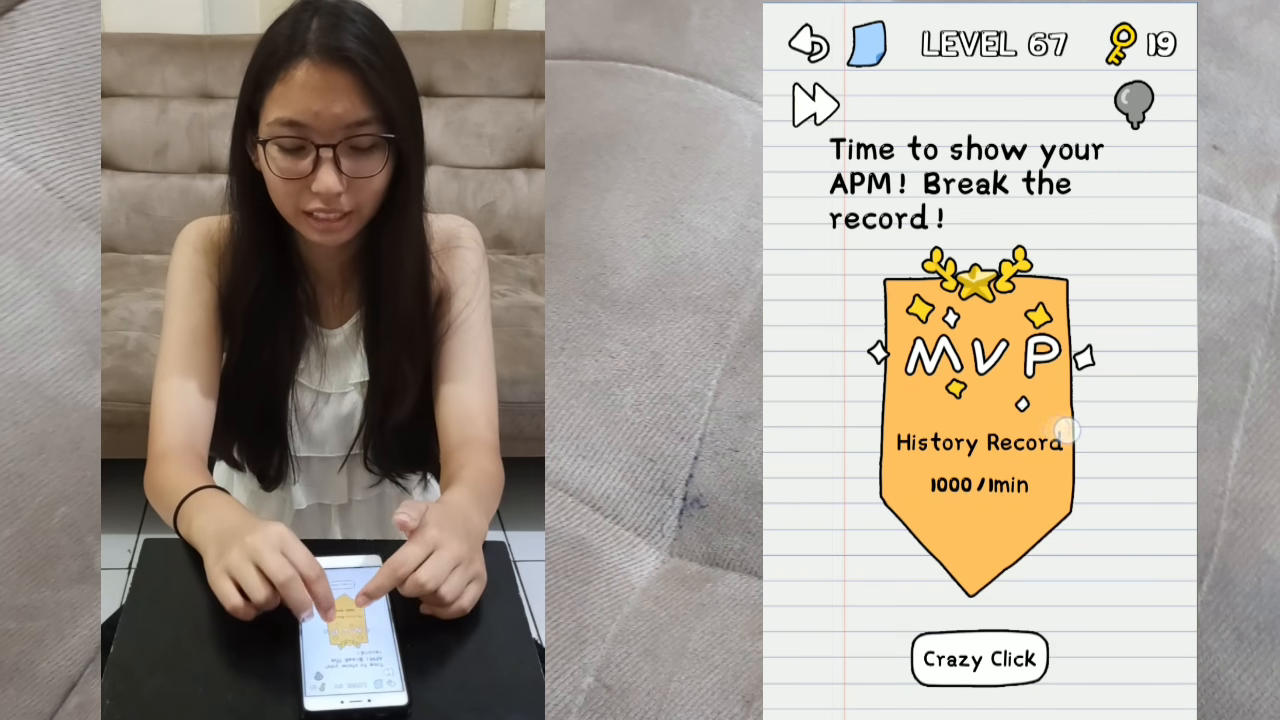
click(978, 410)
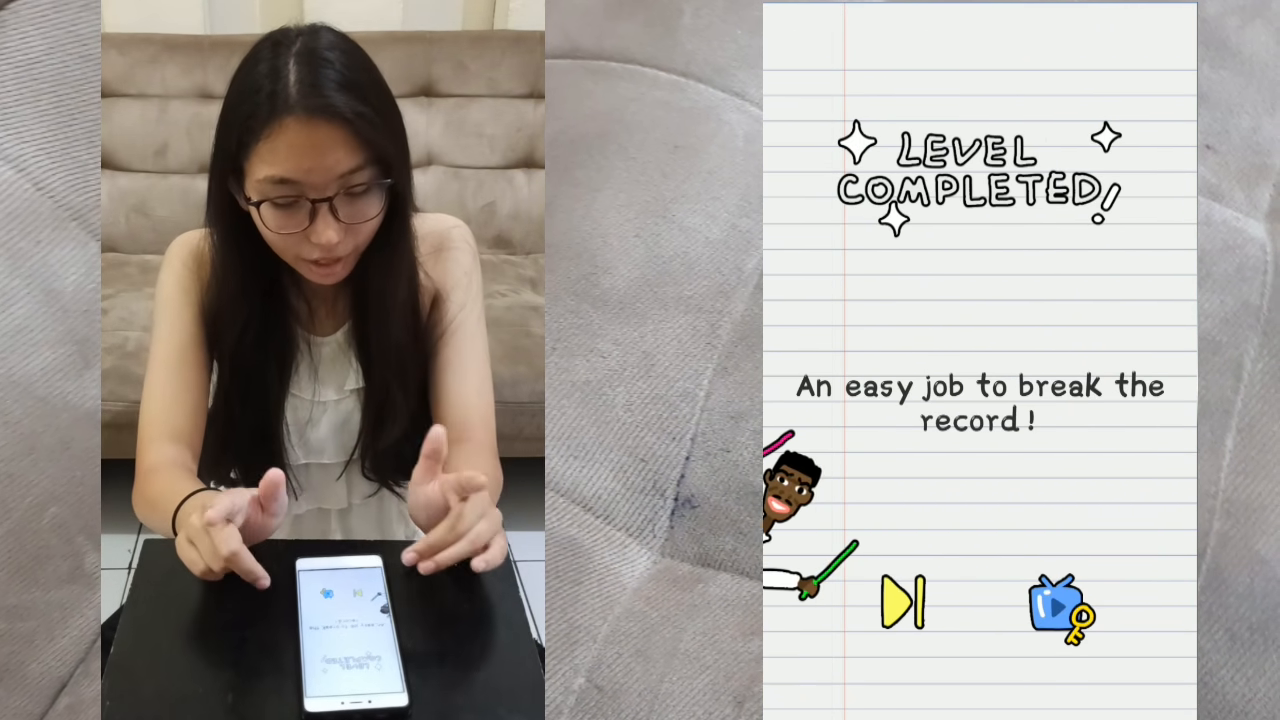
click(900, 602)
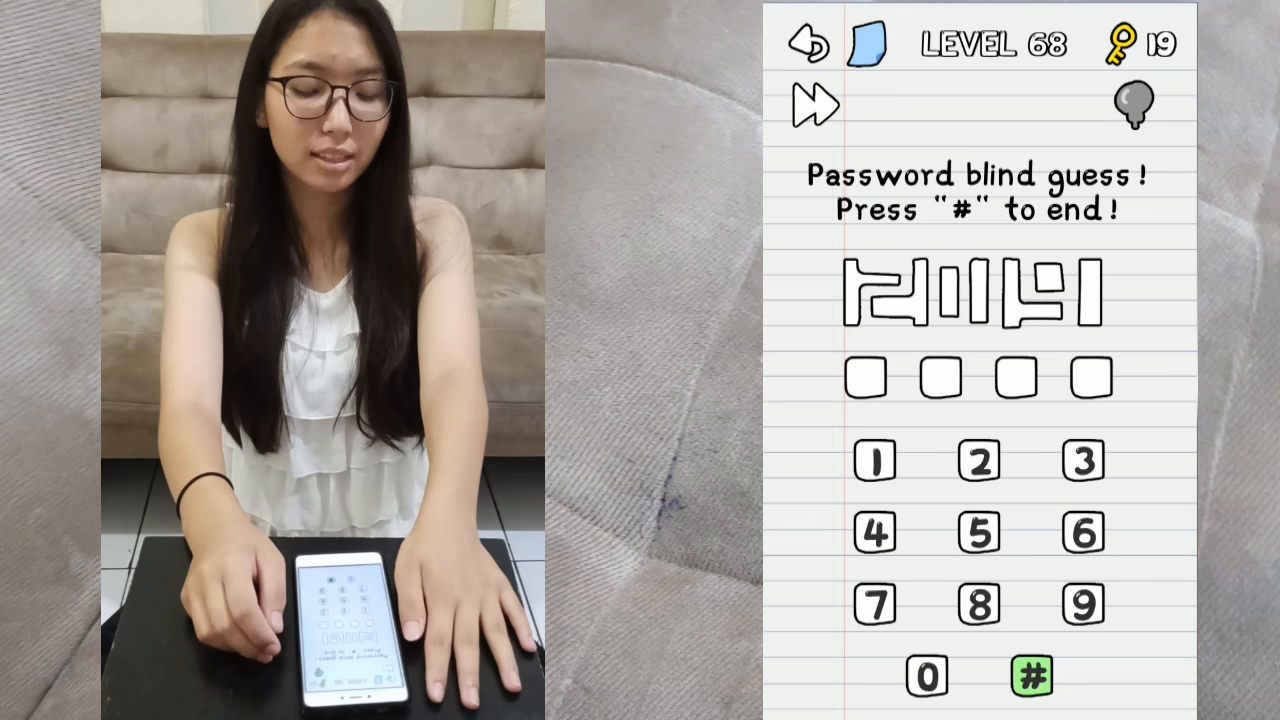
Enter 2019 on the level 68 keypad, submit it with #, and continue to level 69.
click(1132, 104)
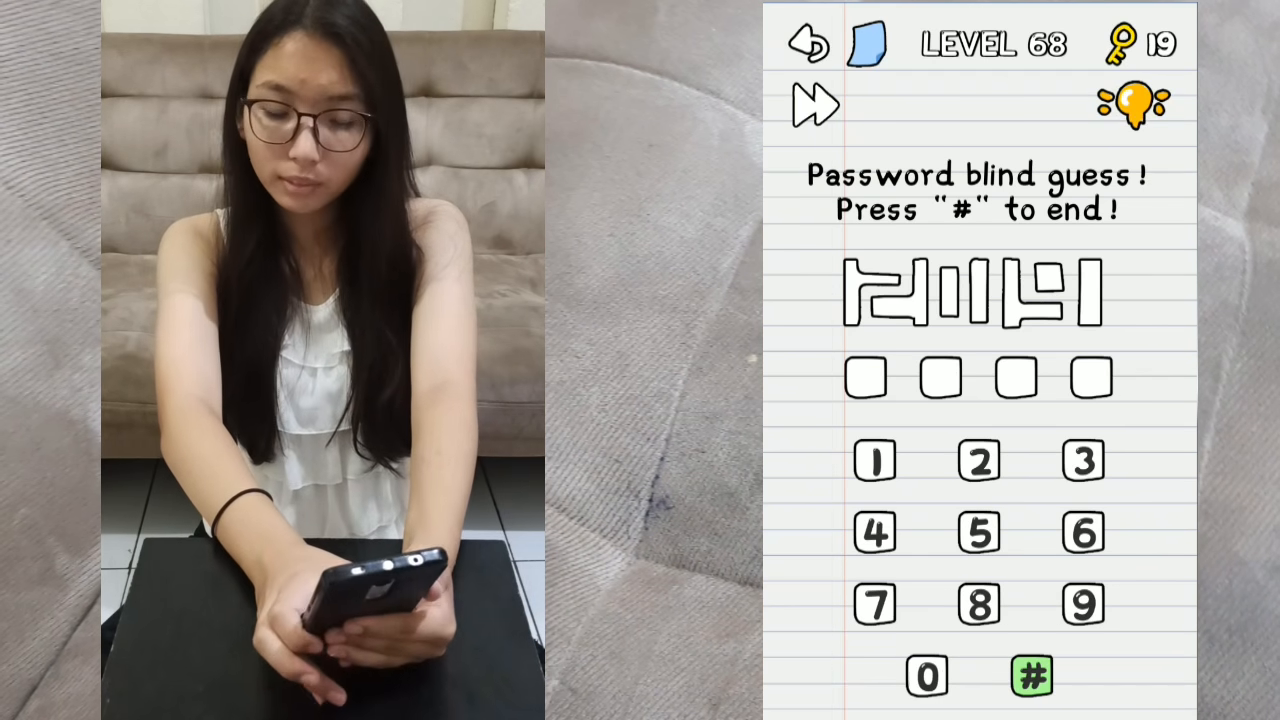
click(1130, 104)
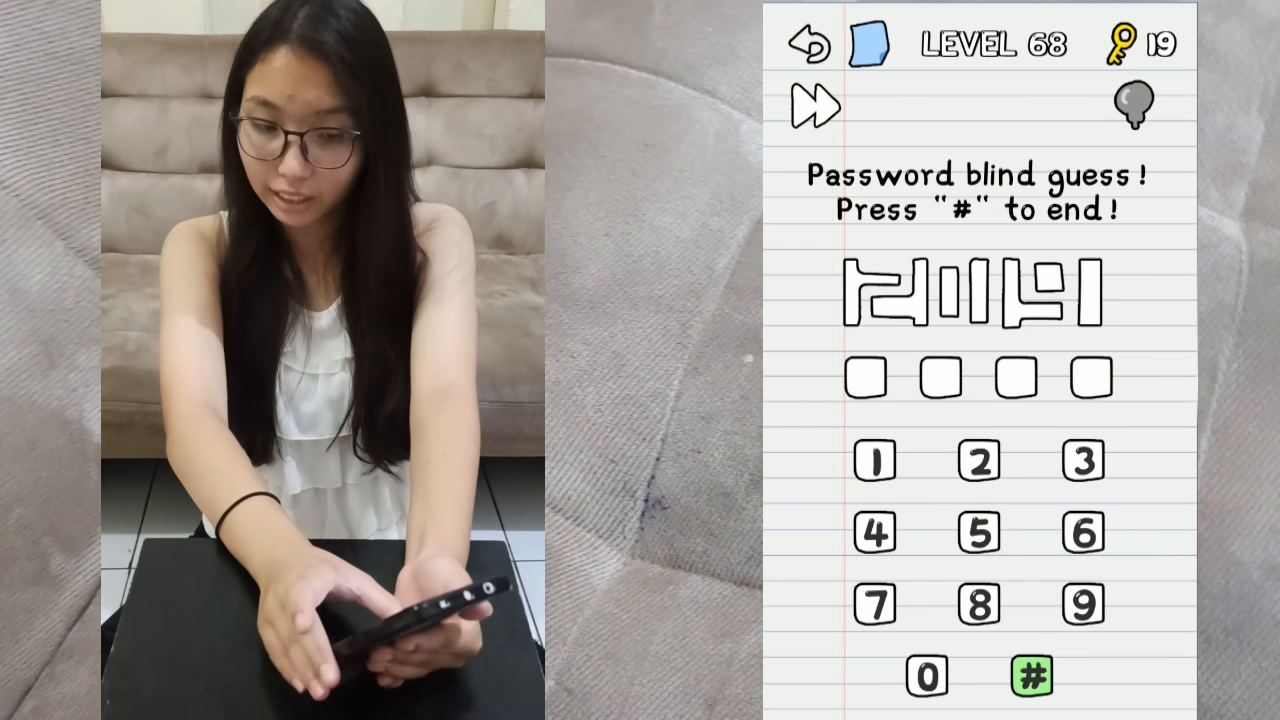
click(1132, 104)
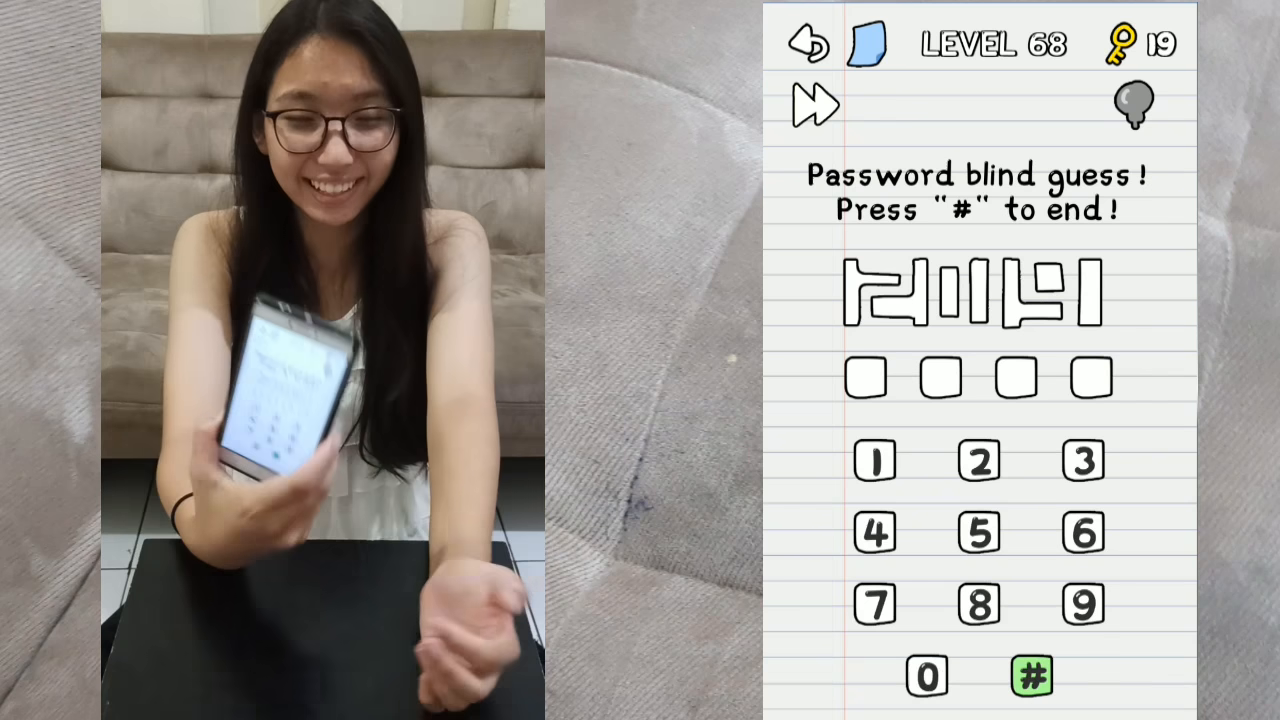
click(1132, 104)
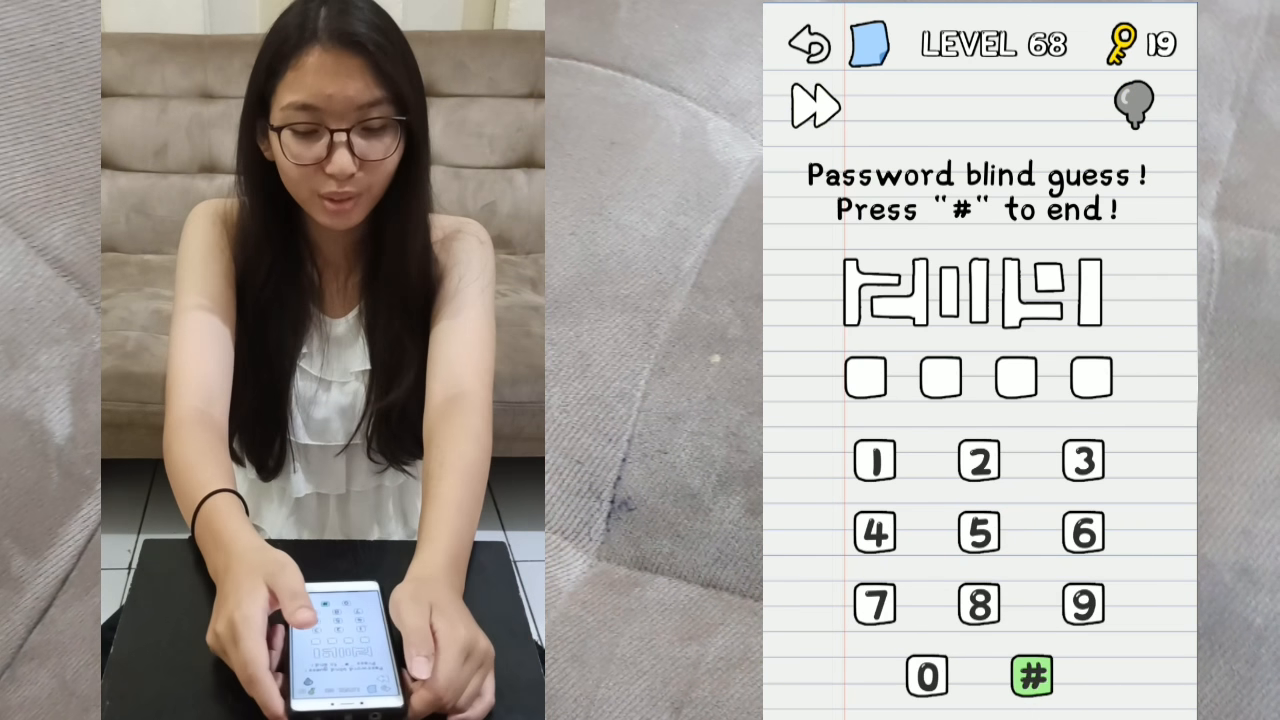
click(1132, 104)
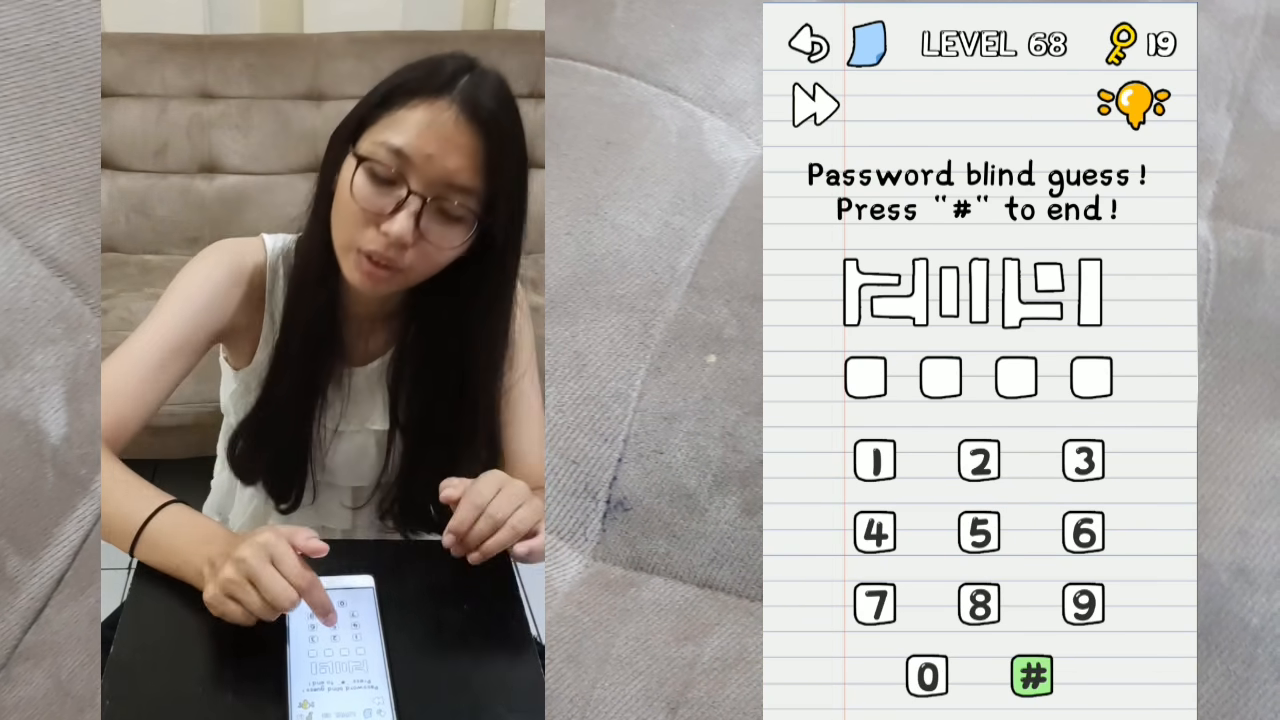
click(874, 464)
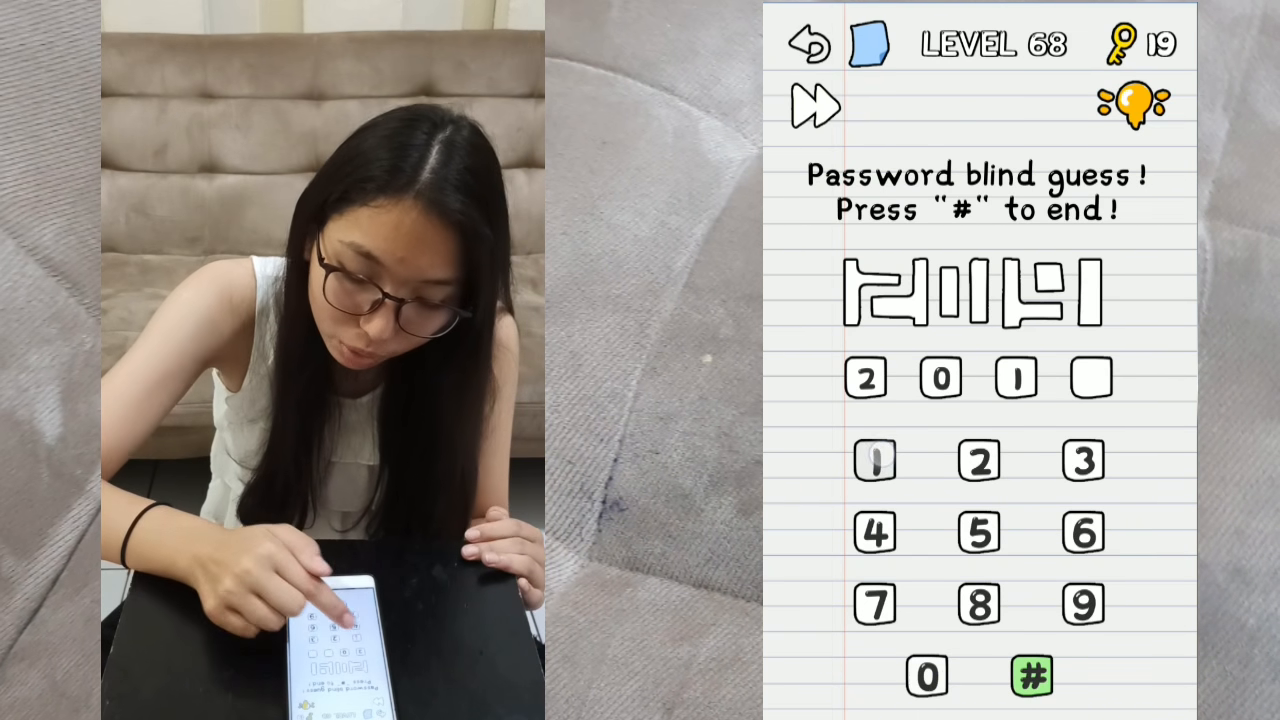
click(1082, 604)
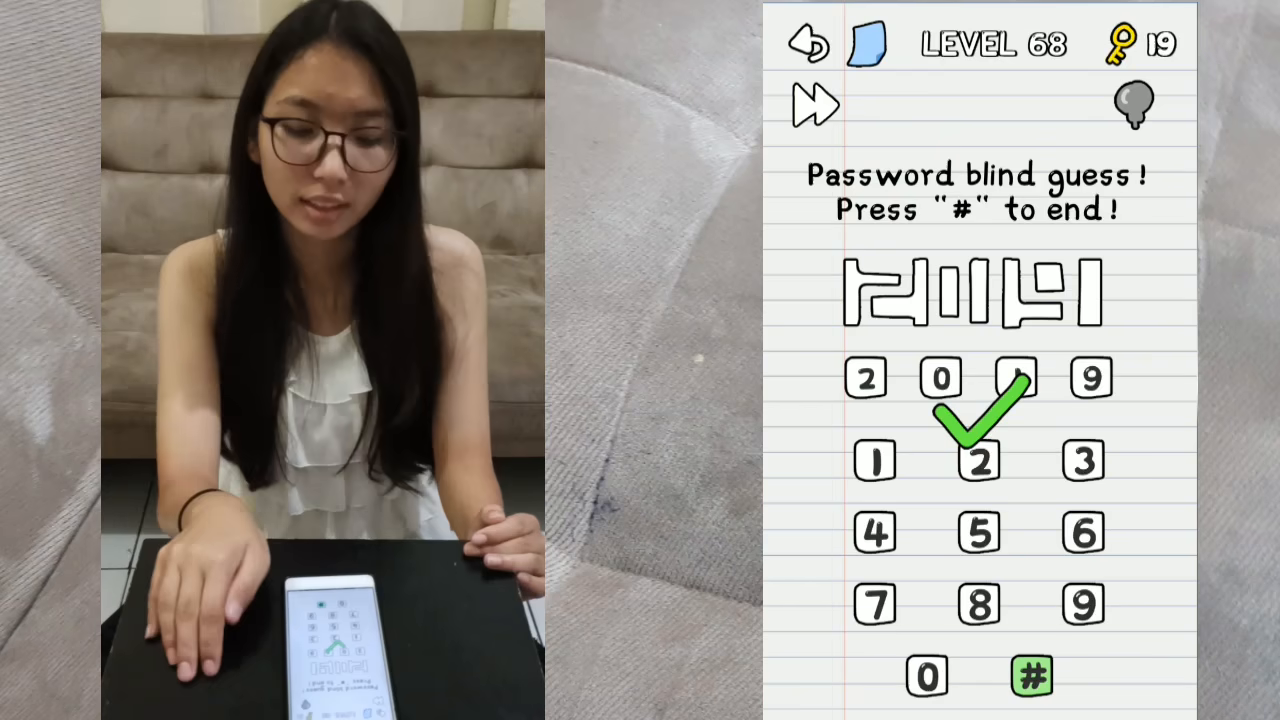
click(1034, 676)
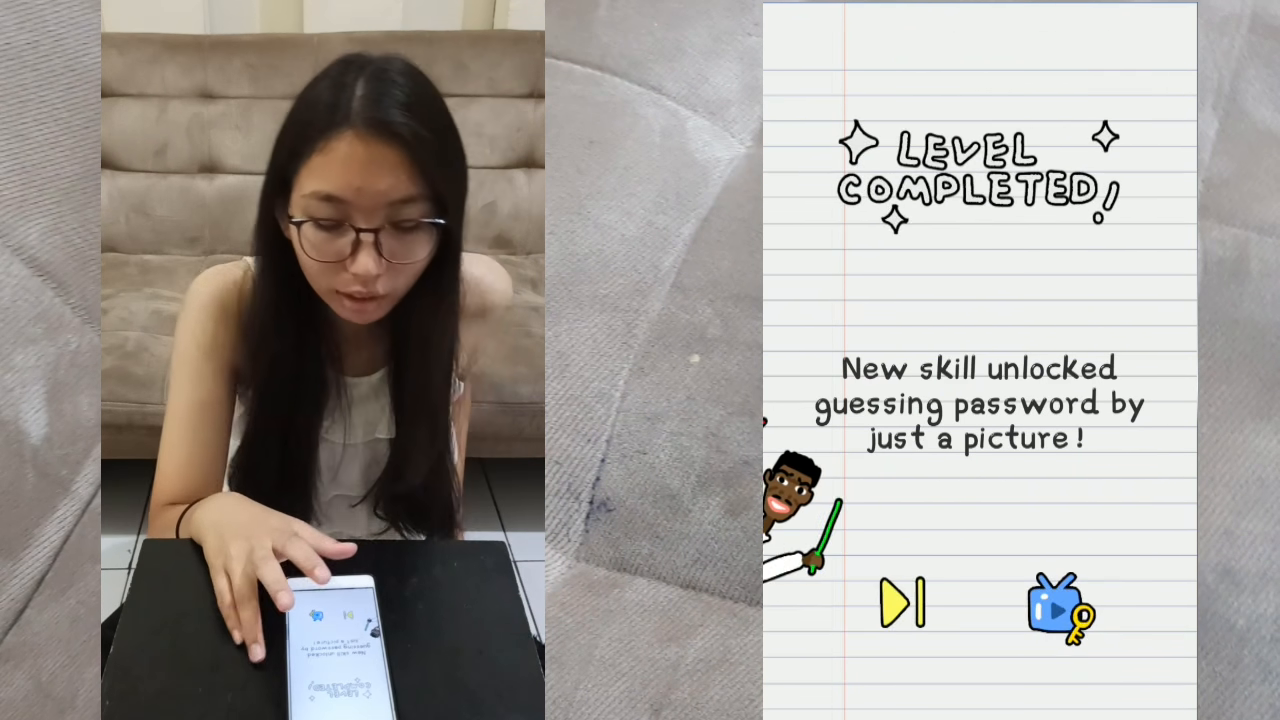
click(904, 604)
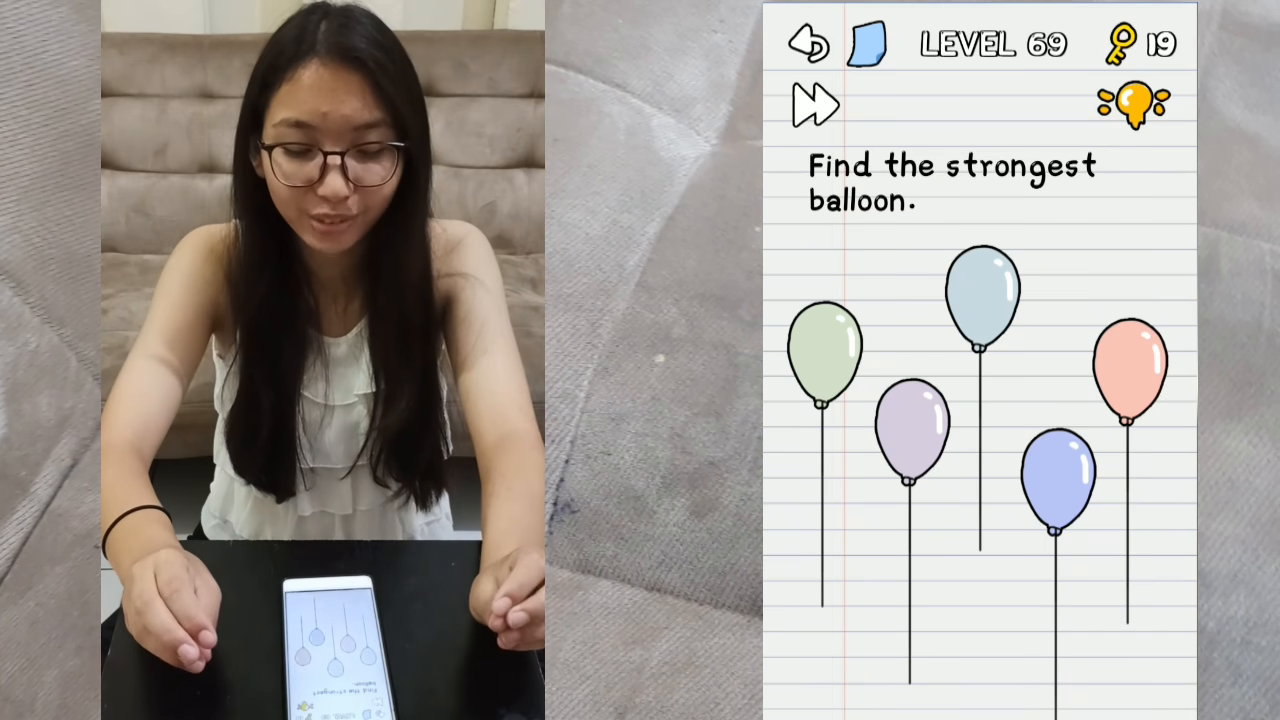
Pop the weaker balloons on level 69 so only the strongest remains, then continue.
click(1132, 104)
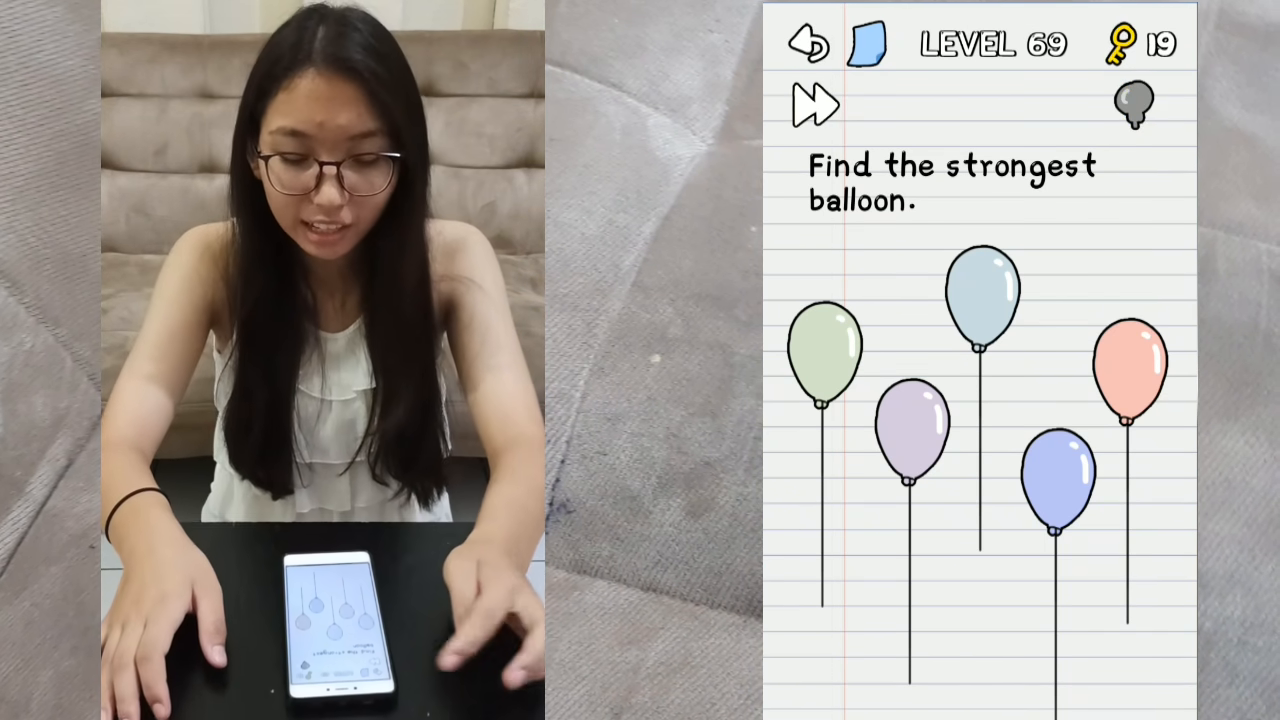
click(1132, 104)
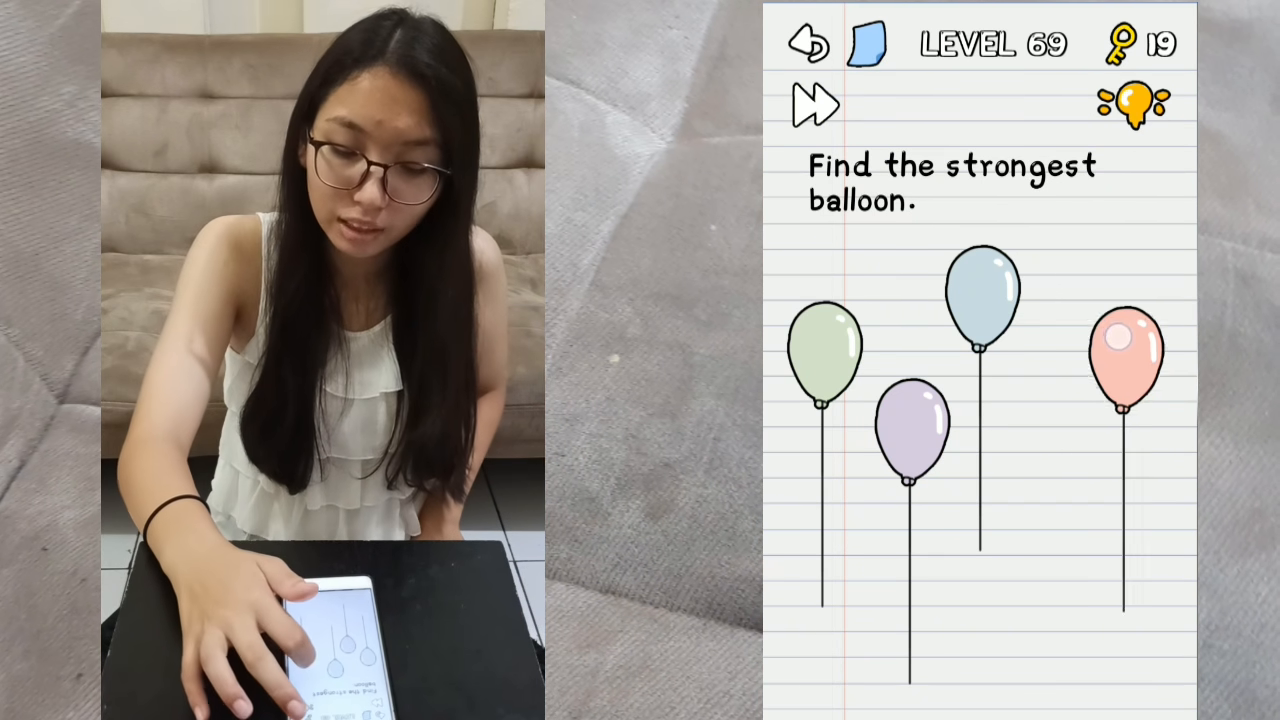
click(1124, 350)
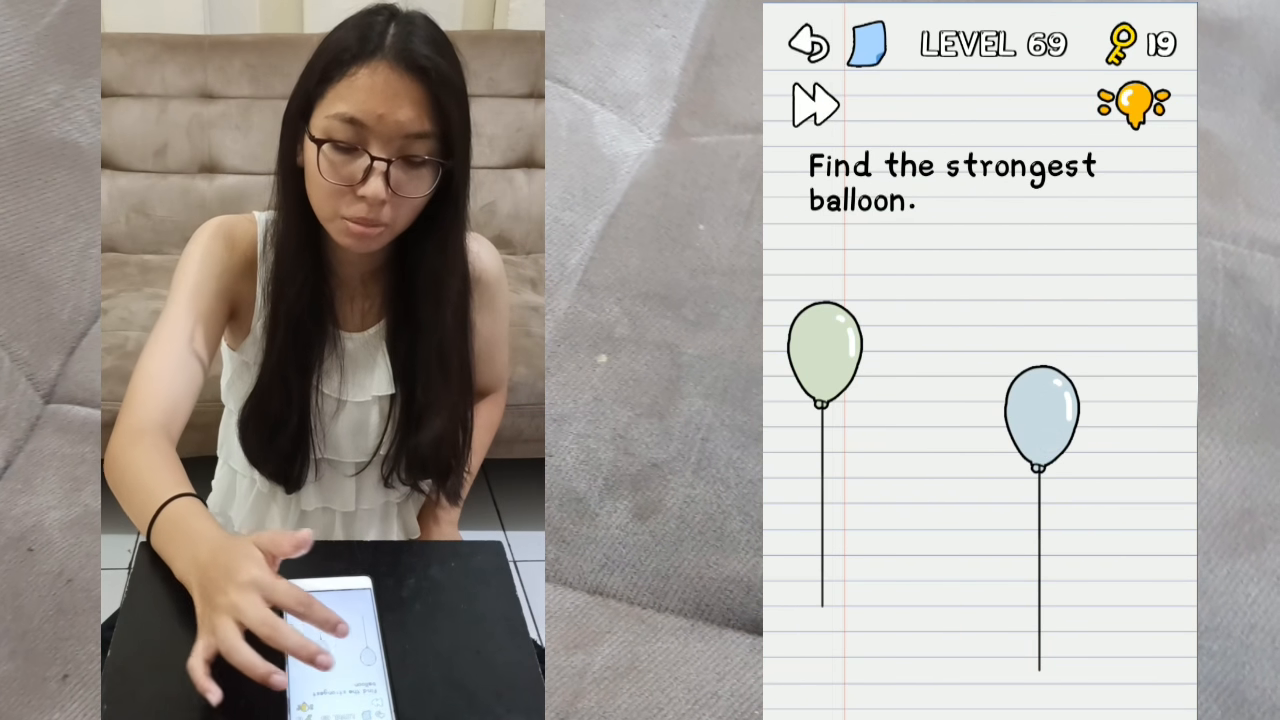
click(1040, 410)
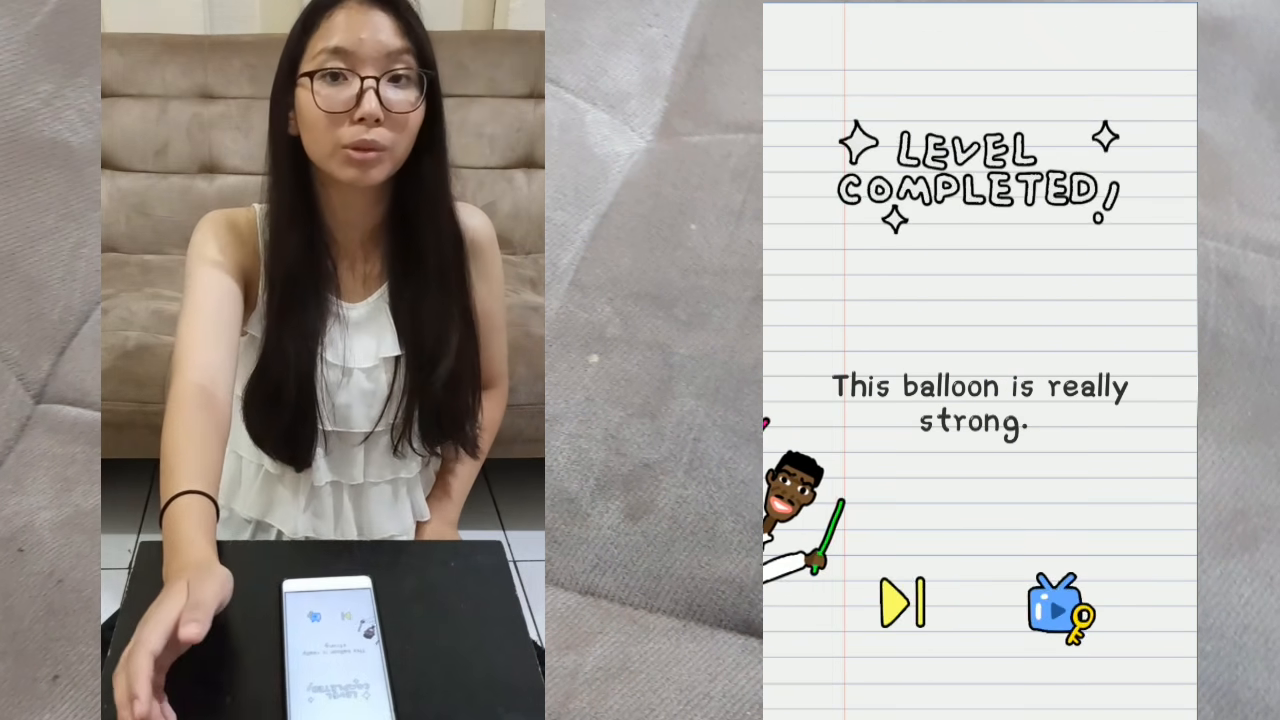
click(900, 604)
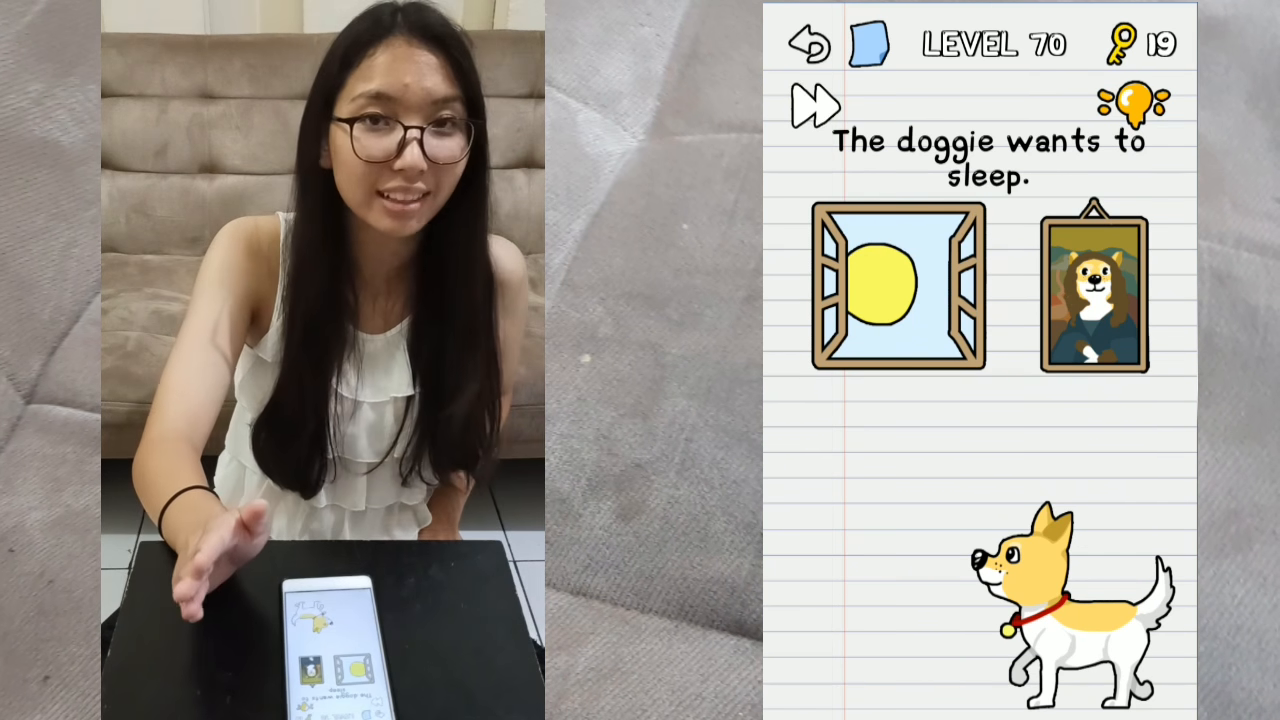
Drag the sun to the dog, return it to the window, and switch it to the moon so the dog sleeps.
click(1132, 102)
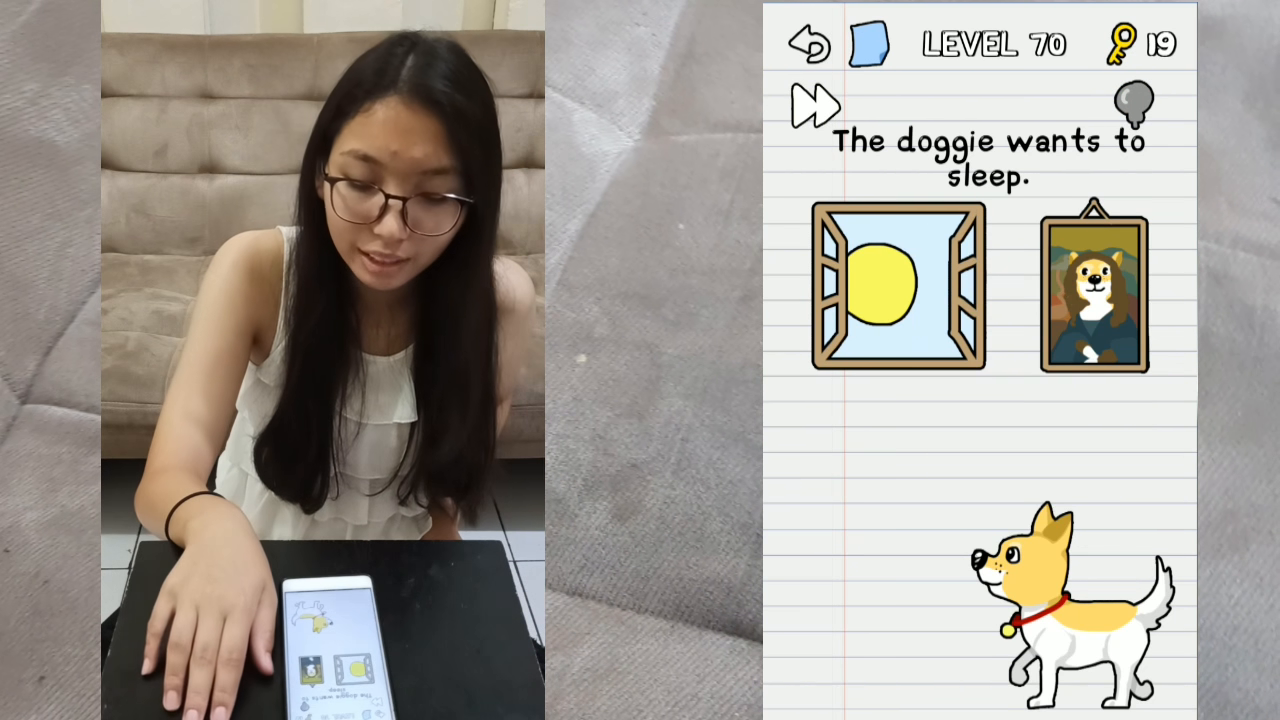
click(1130, 104)
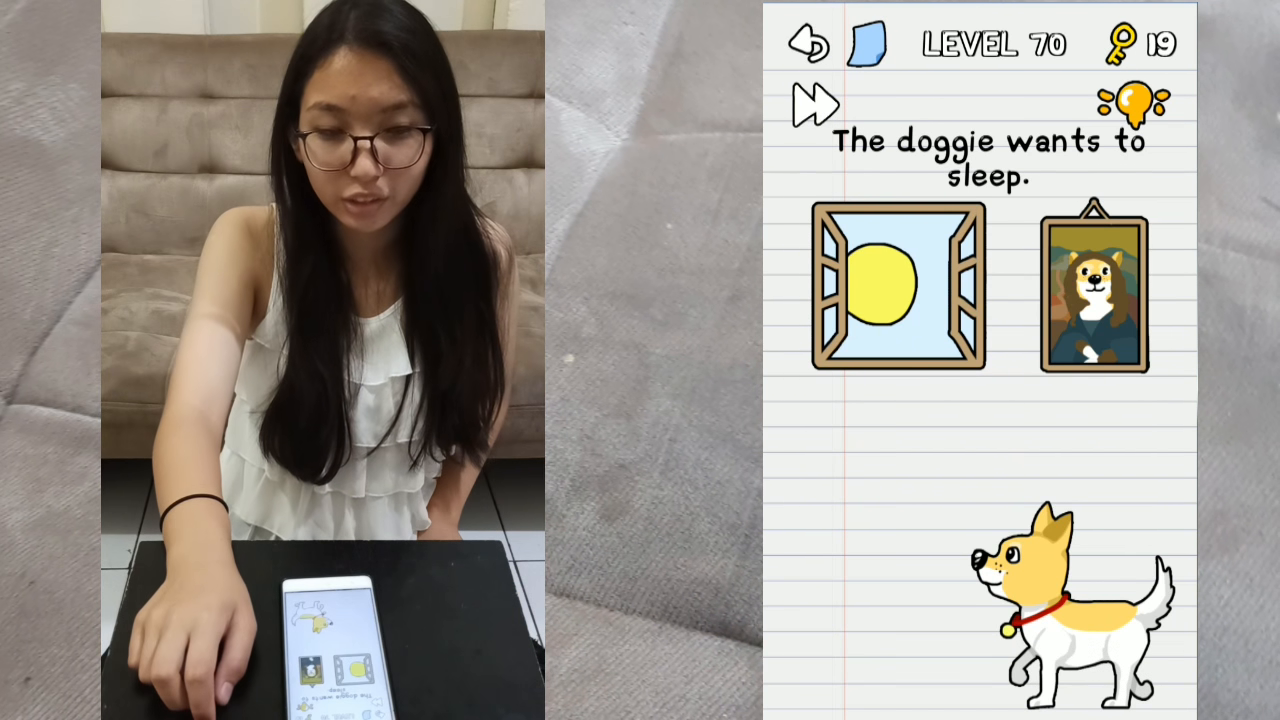
click(1134, 104)
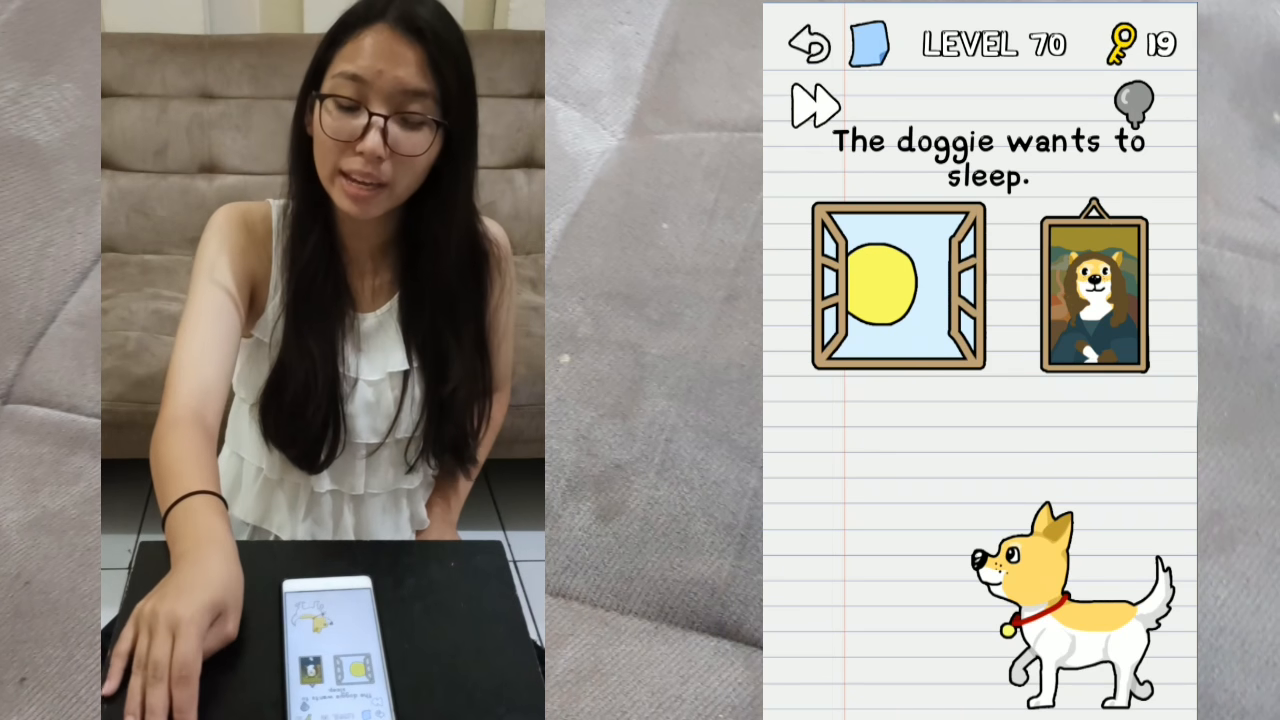
click(1132, 100)
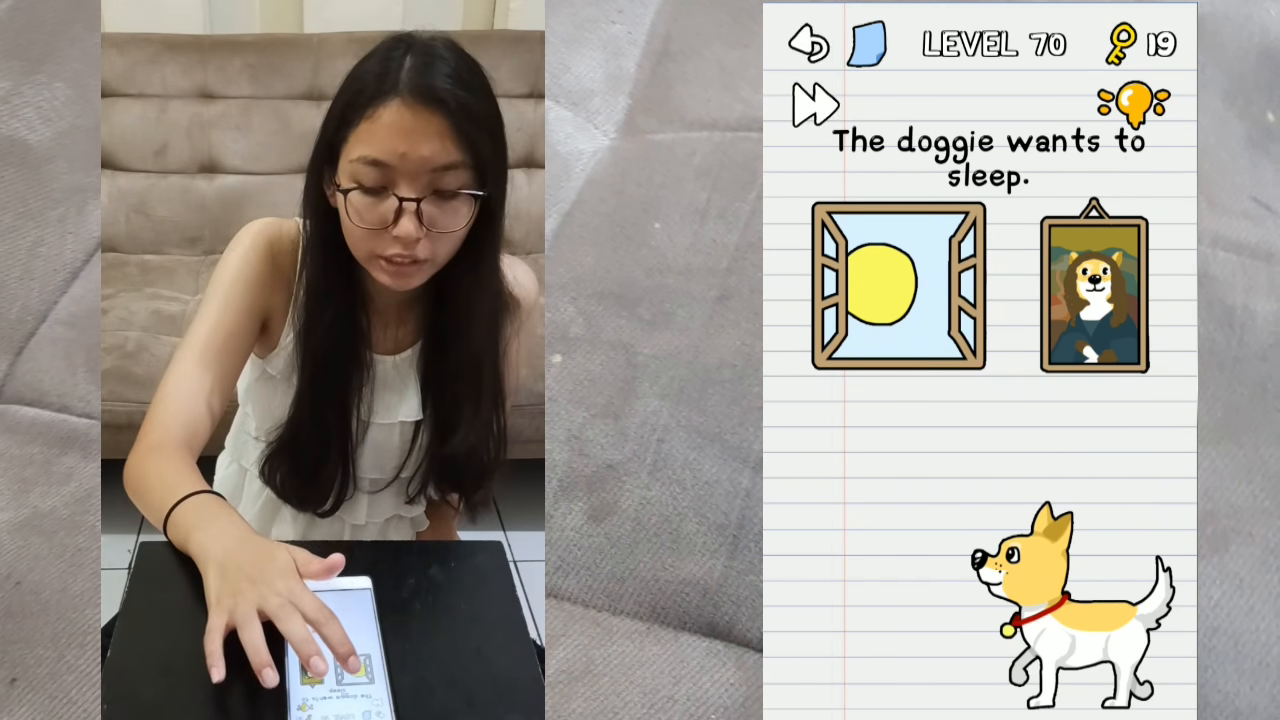
drag(882, 284, 922, 452)
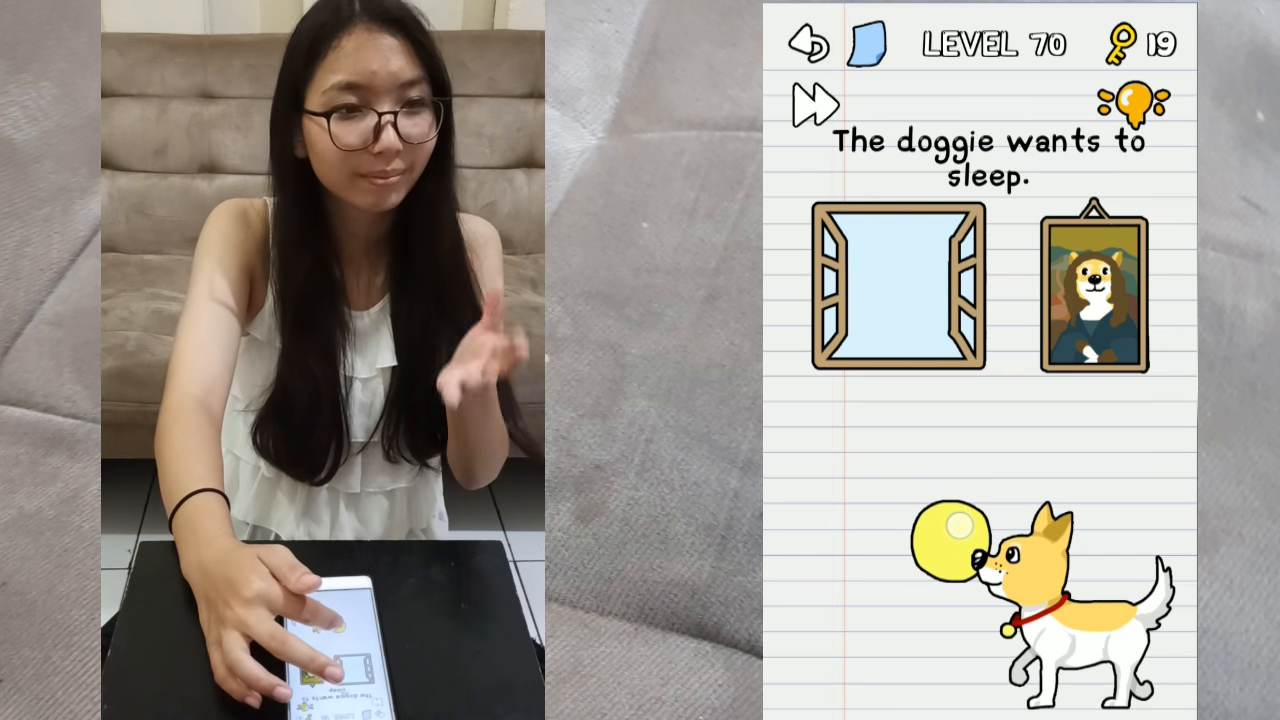
drag(960, 530, 896, 284)
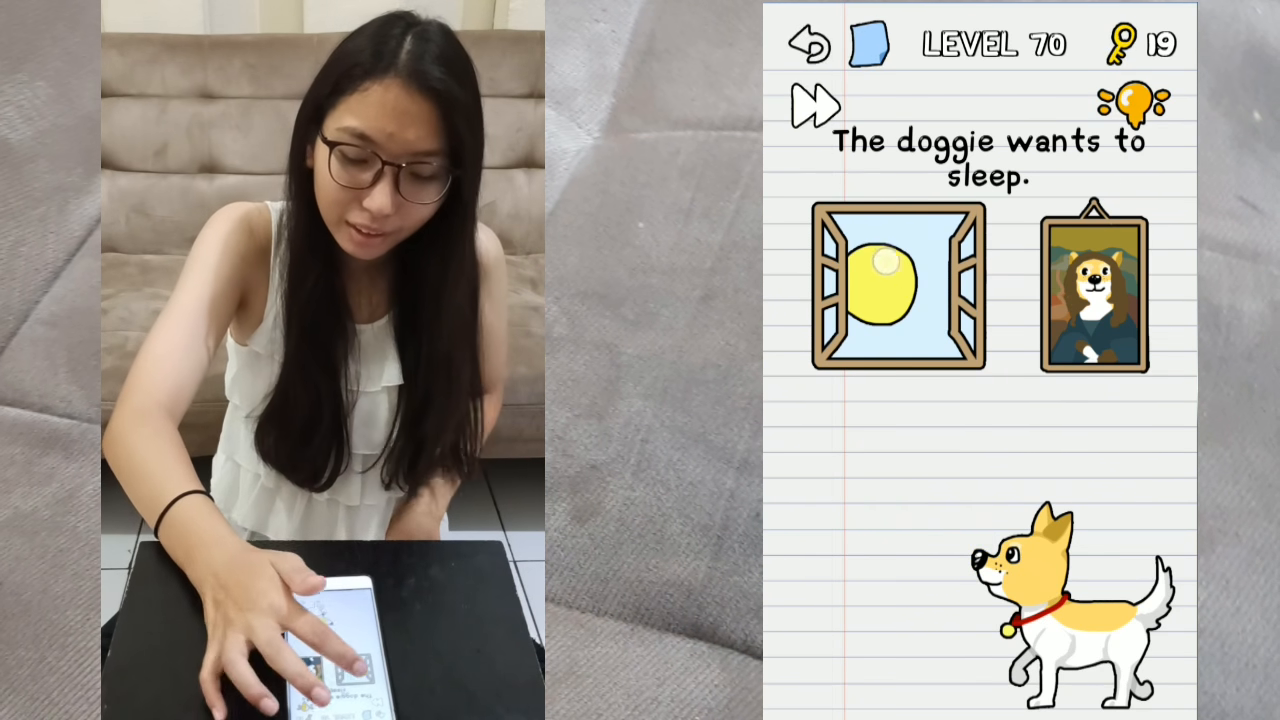
click(888, 290)
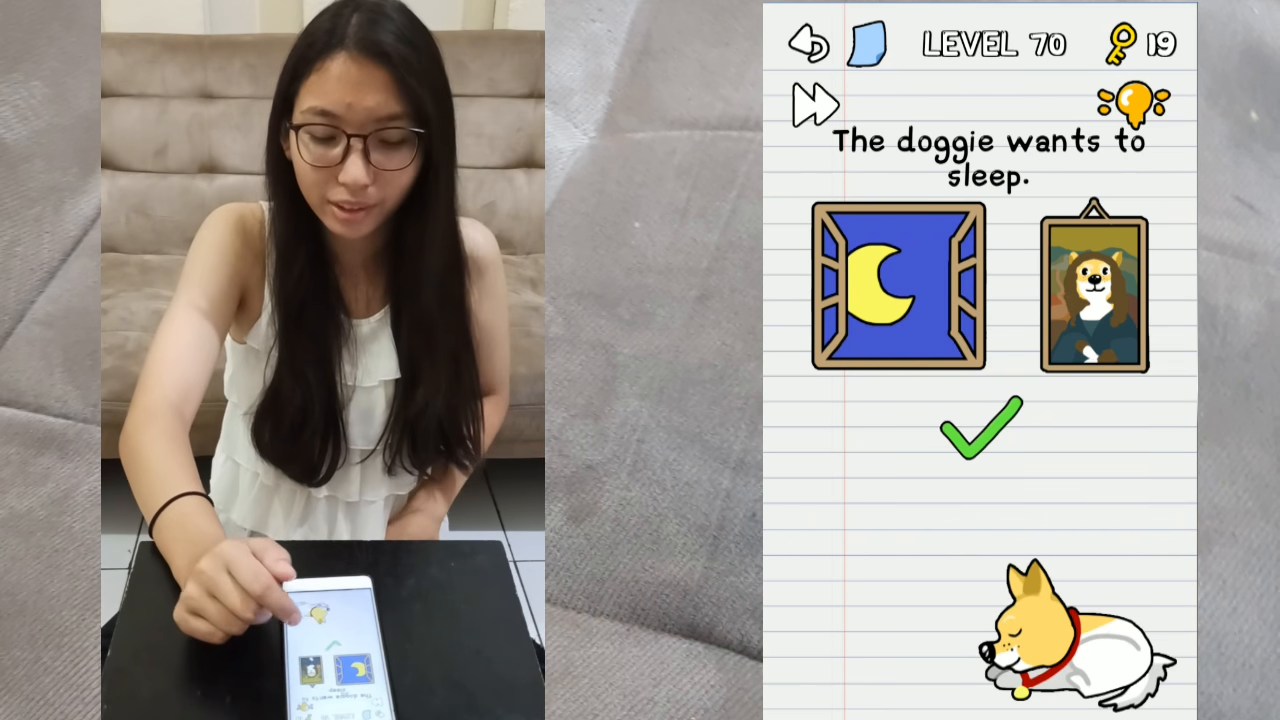